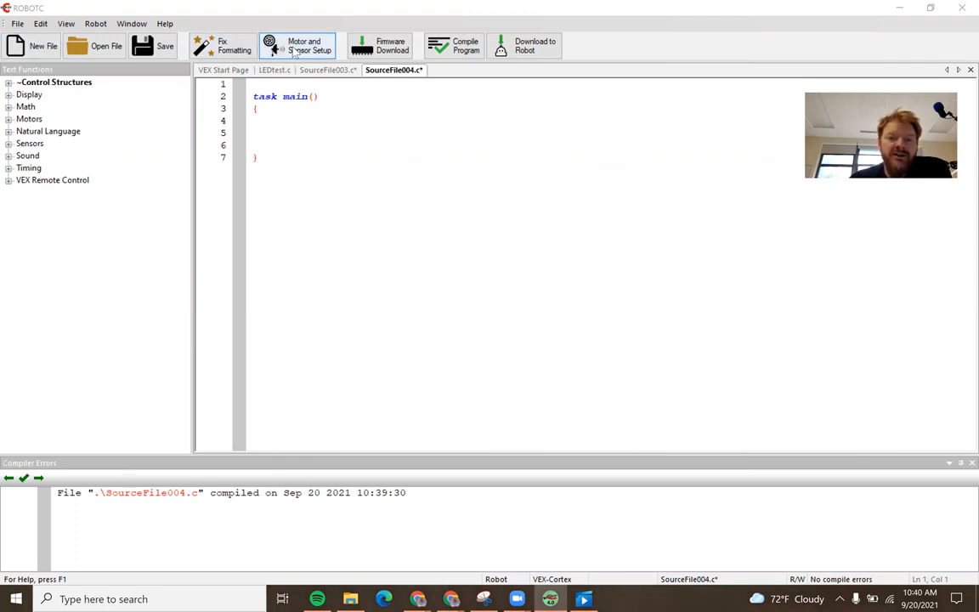
Step: Browse the Digital and Analog sensor ports in Motor and Sensor Setup, then settle on Motors
click(303, 46)
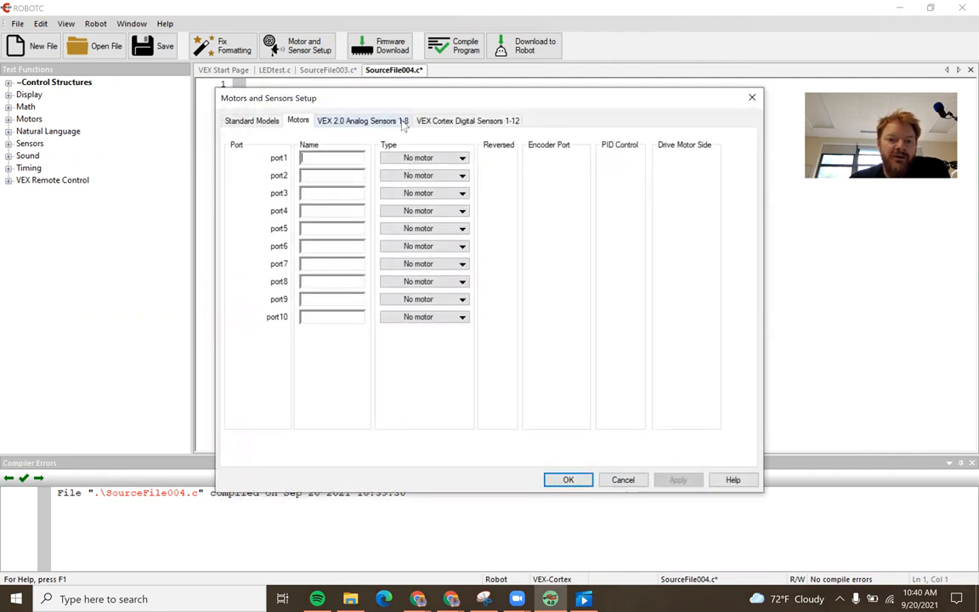
click(466, 119)
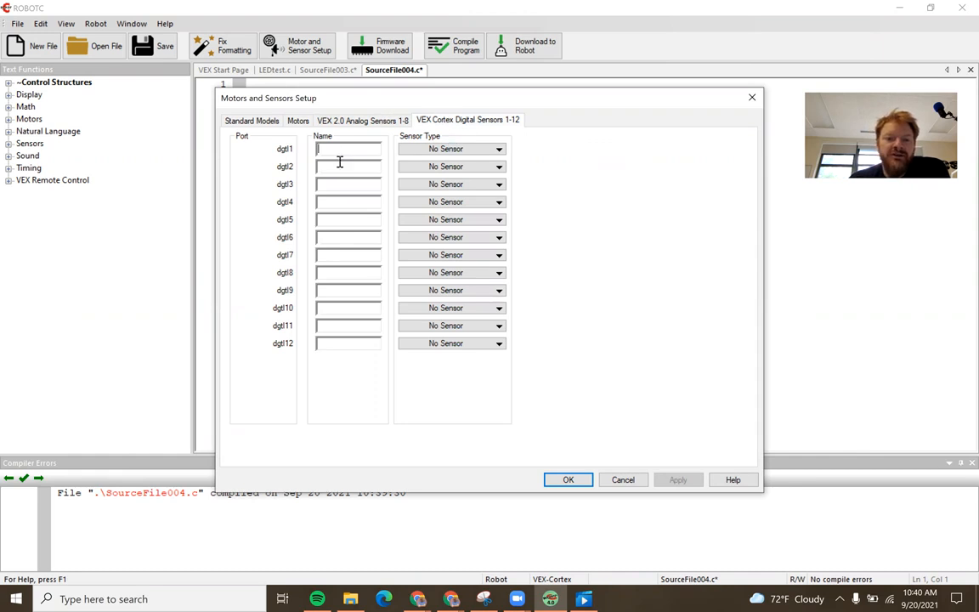
click(363, 119)
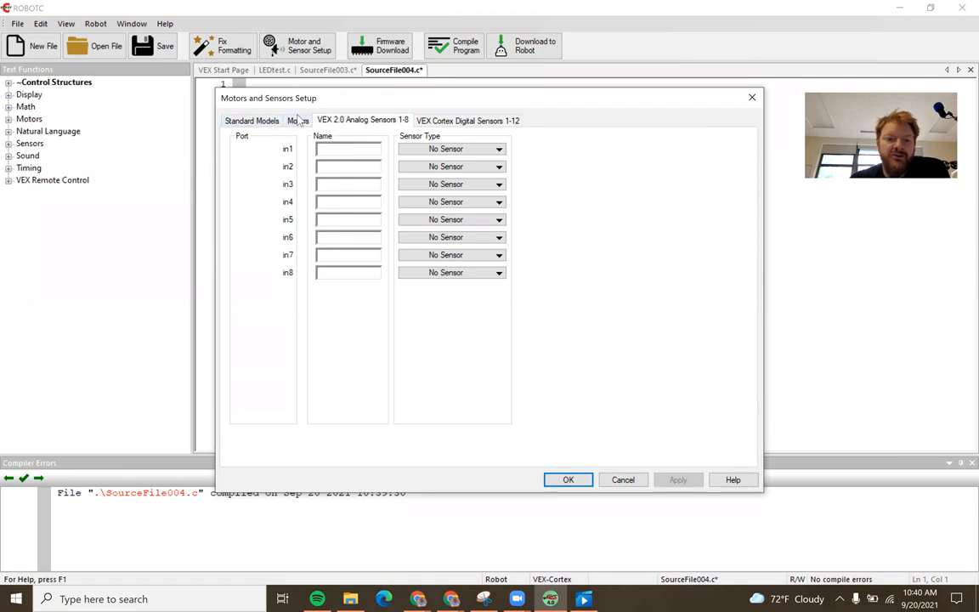
click(299, 119)
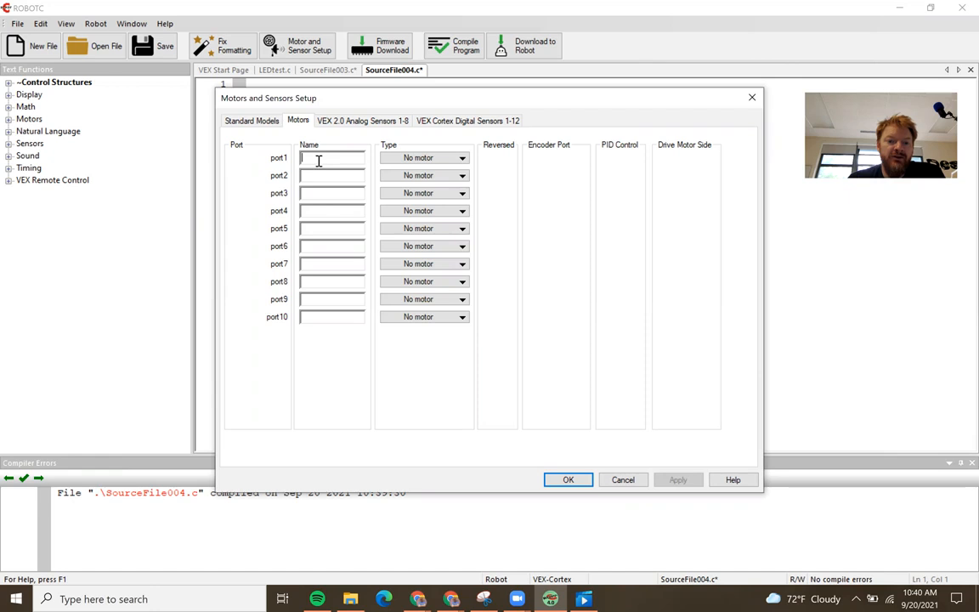
Step: Name port1 'right' and port2 'left', both as VEX 393 Motors, and confirm
text(right)
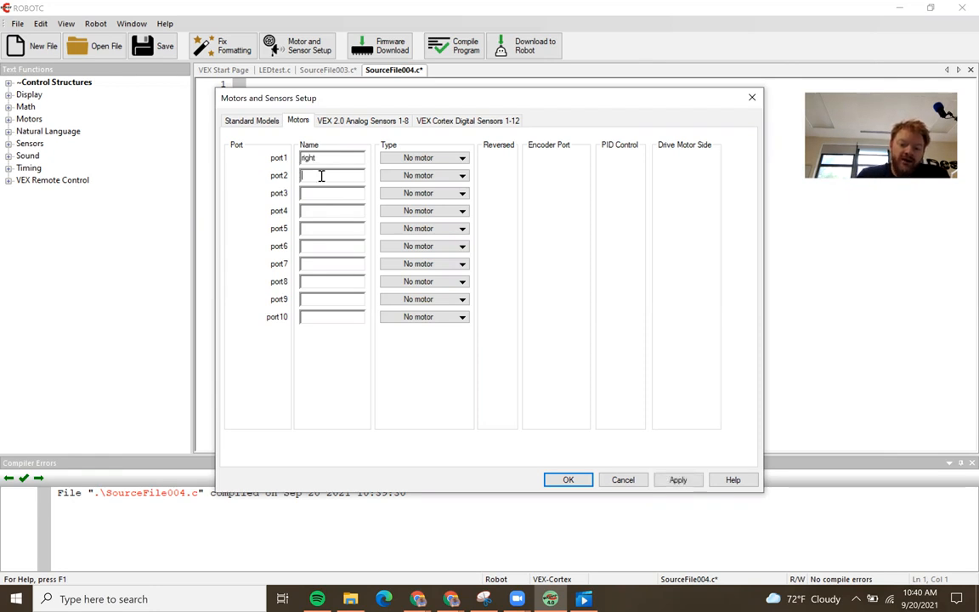
text(left)
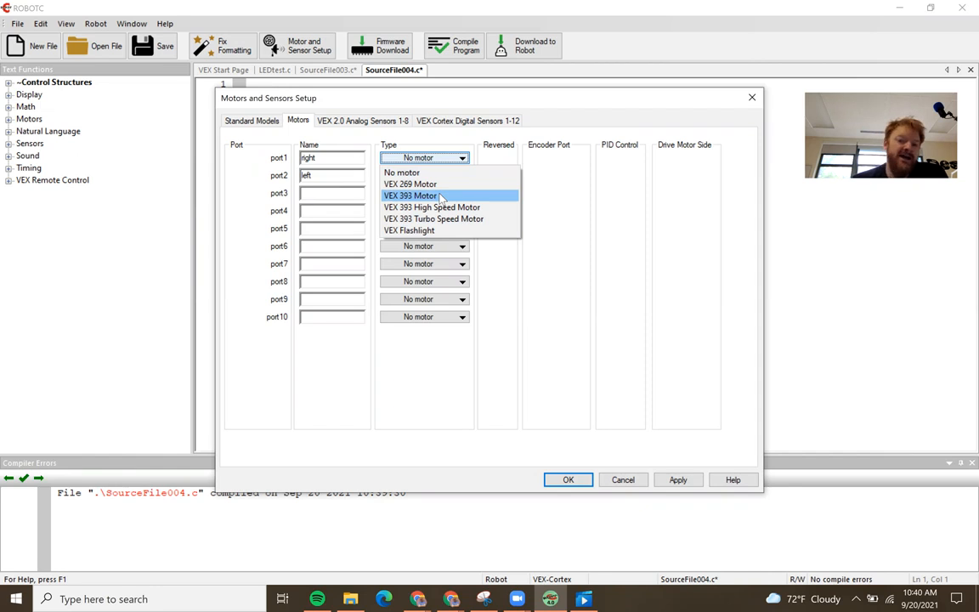
click(412, 195)
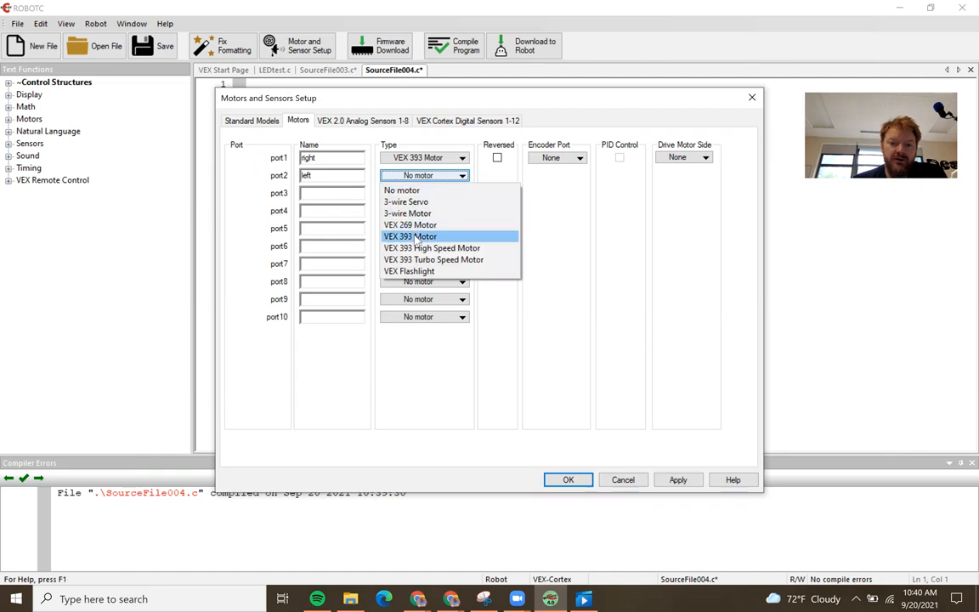
click(410, 236)
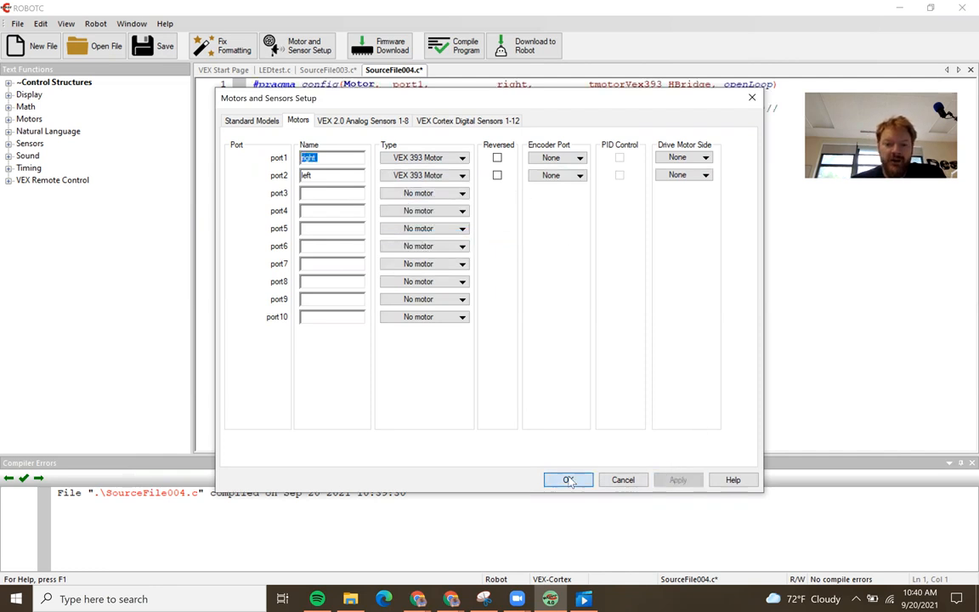
click(568, 479)
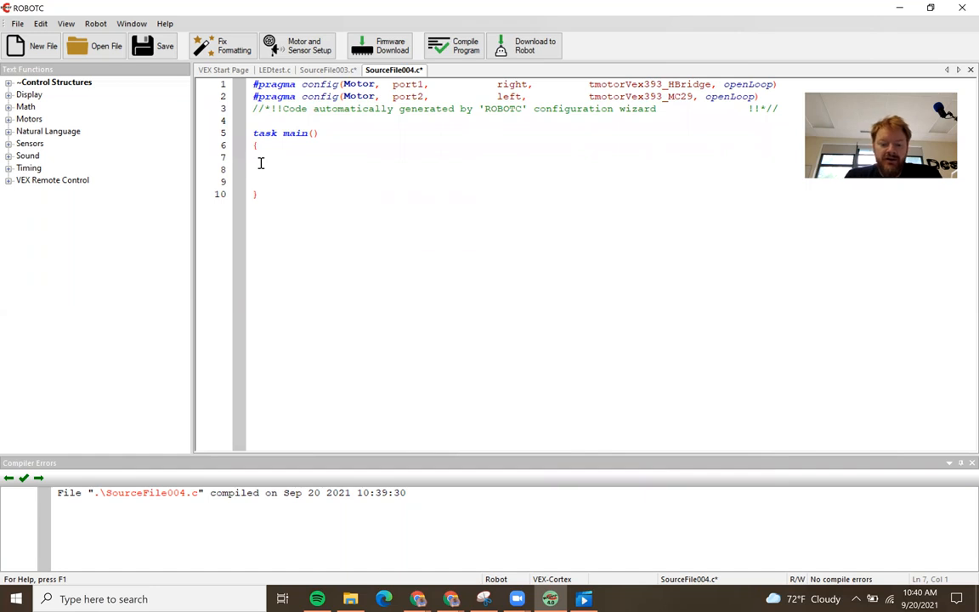
Step: Write motor[right] = 127; followed by wait1Msec(1000); inside task main
text(motor[)
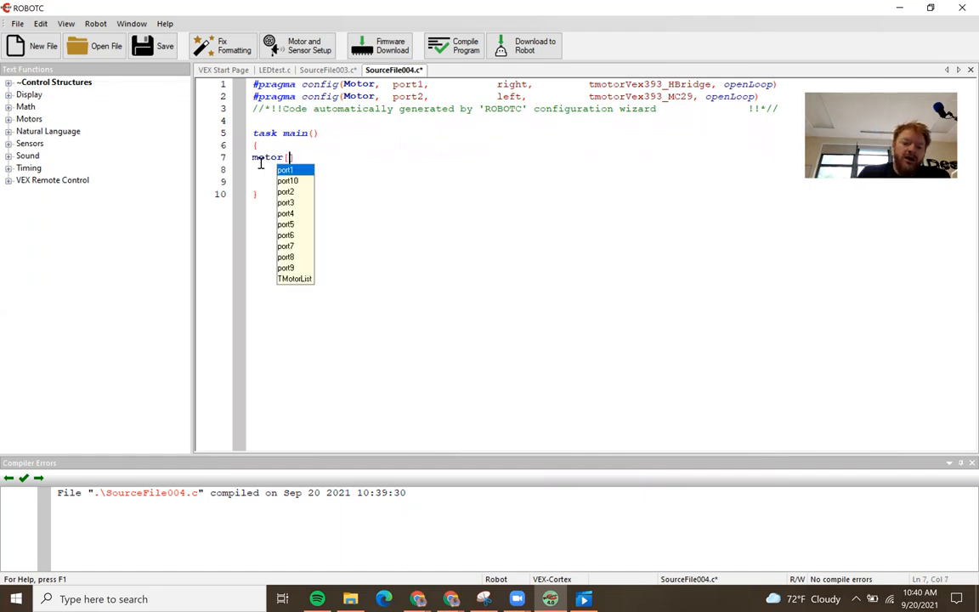
text(right])
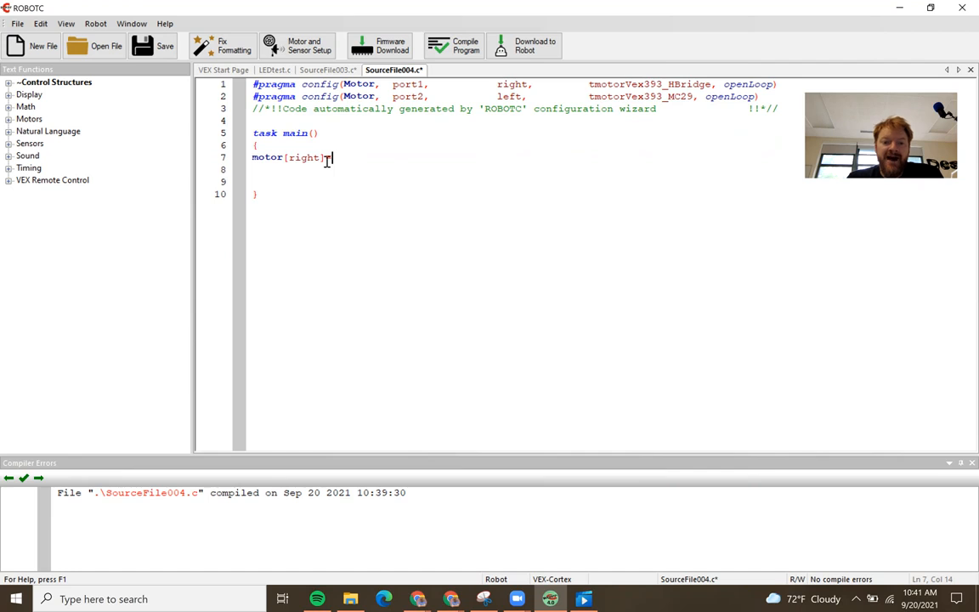
text(127;)
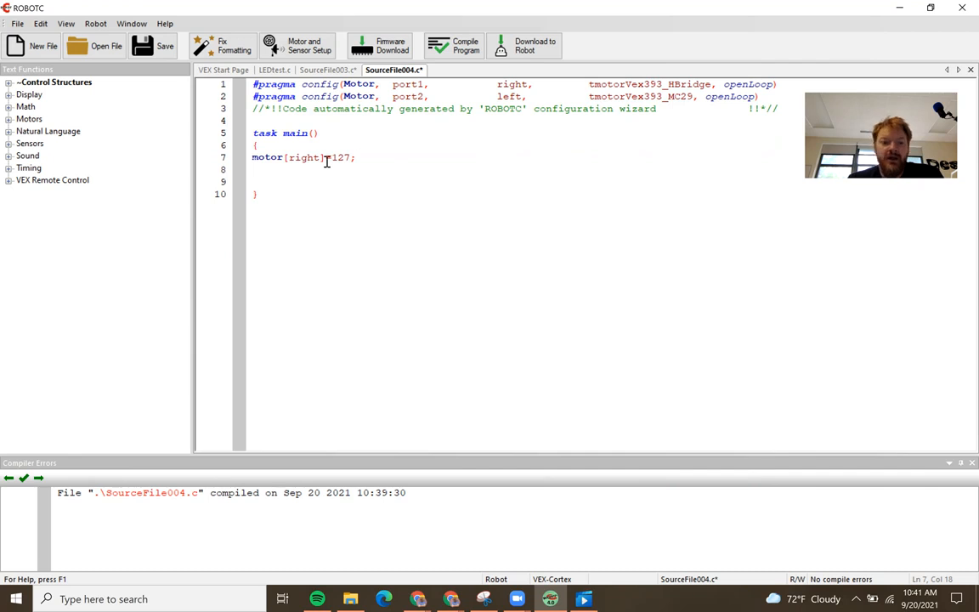
text(wait1Msec)
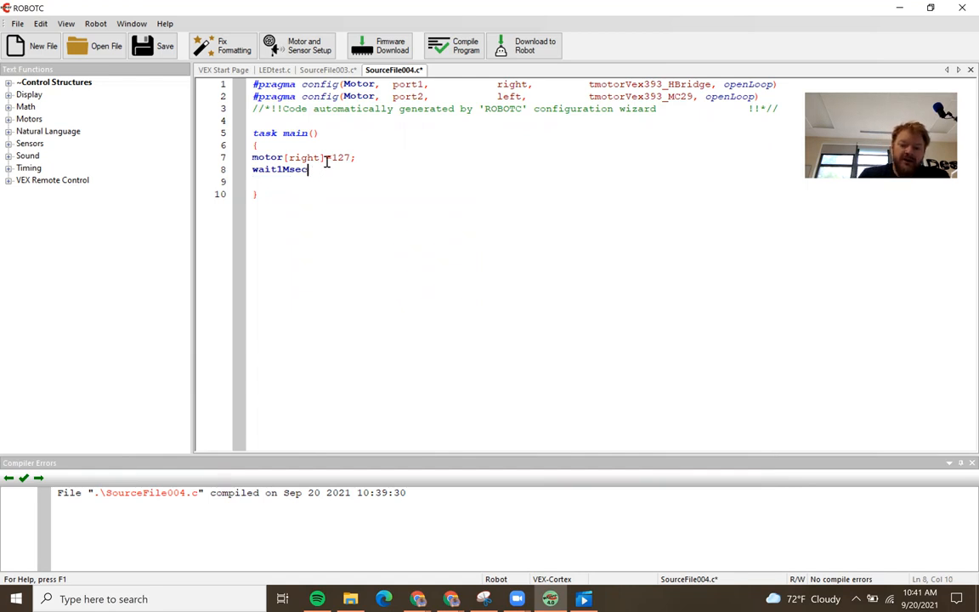
text(())
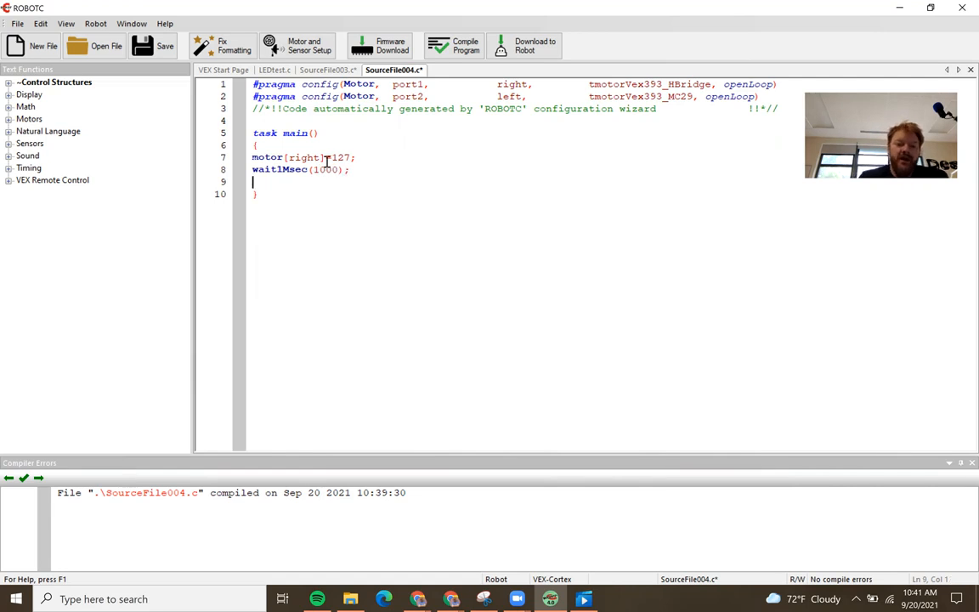
Step: Add motor[right]=0; after the wait to stop the right motor
text(motor)
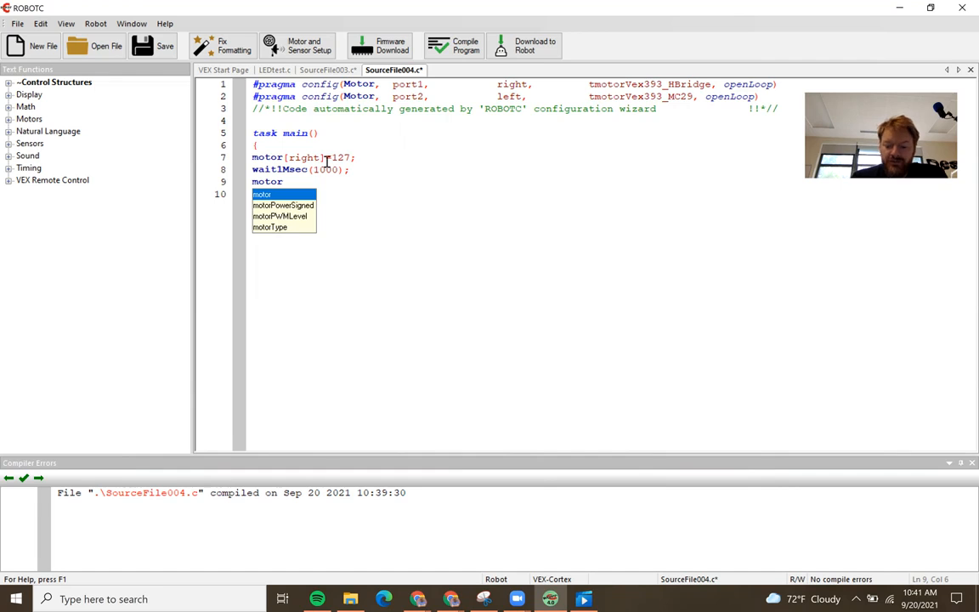
text([rg)
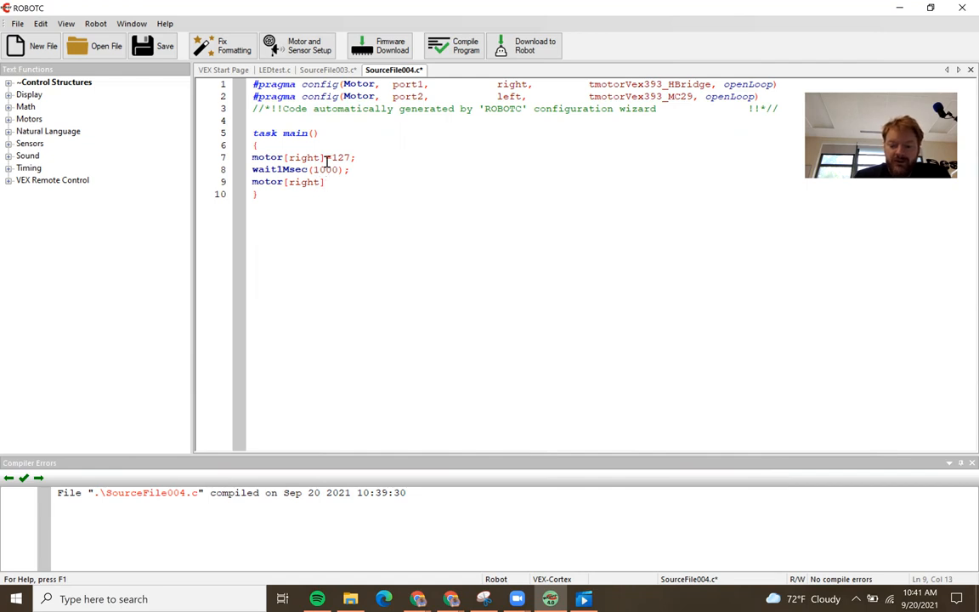
text(=)
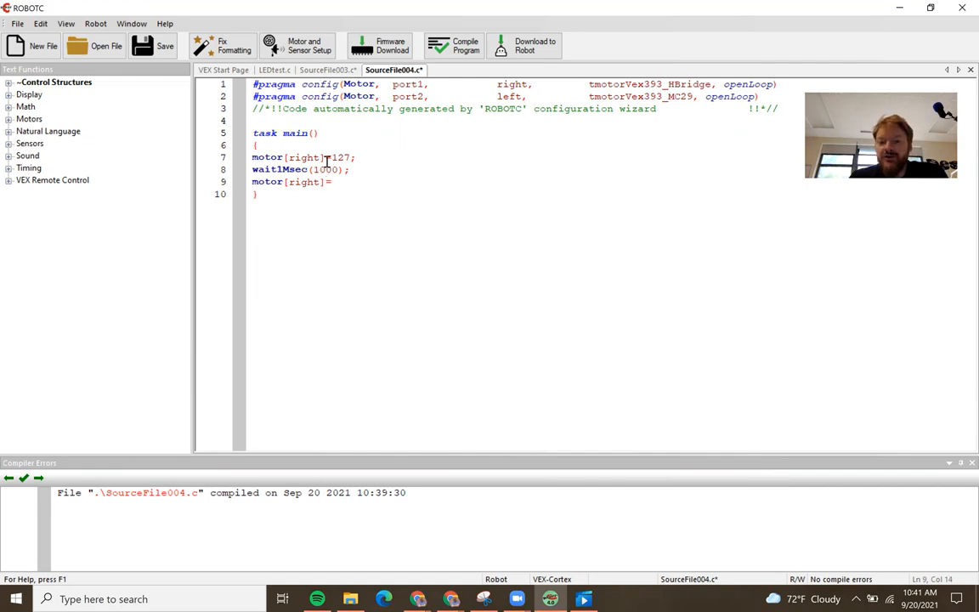
text(0;)
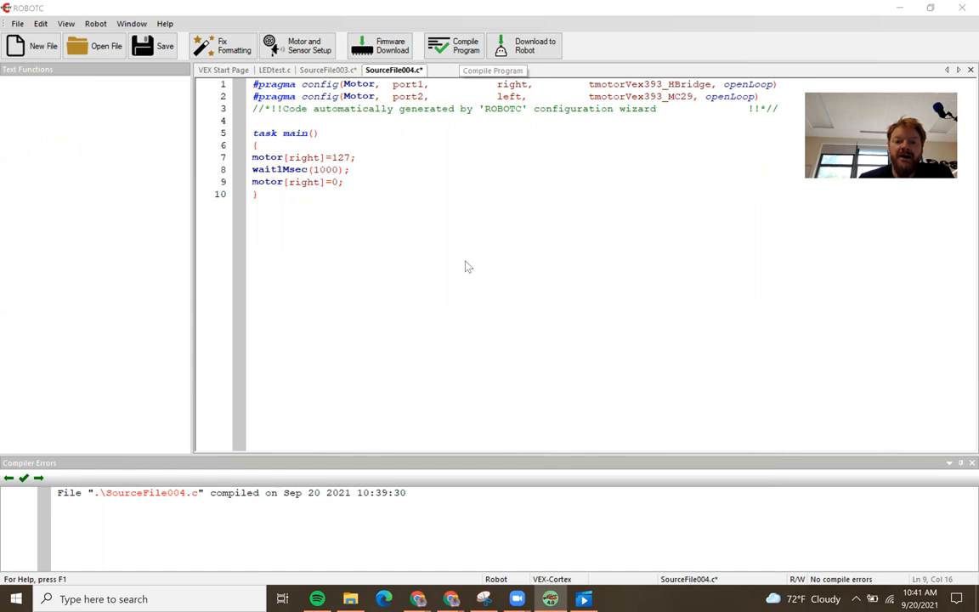
Step: Compile, saving the program in Documents as motortest2.c
click(165, 46)
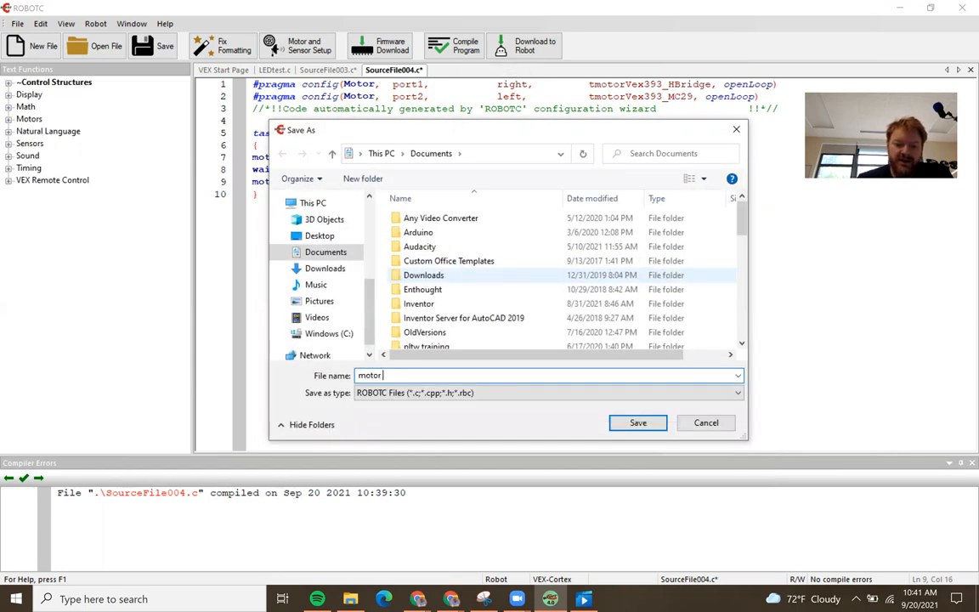
click(638, 422)
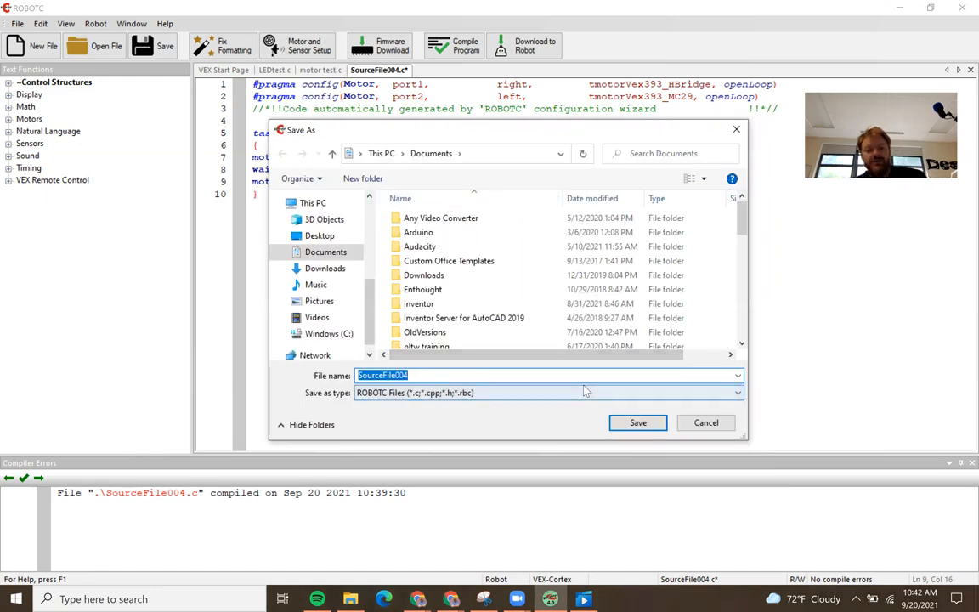
mouse_move(418, 302)
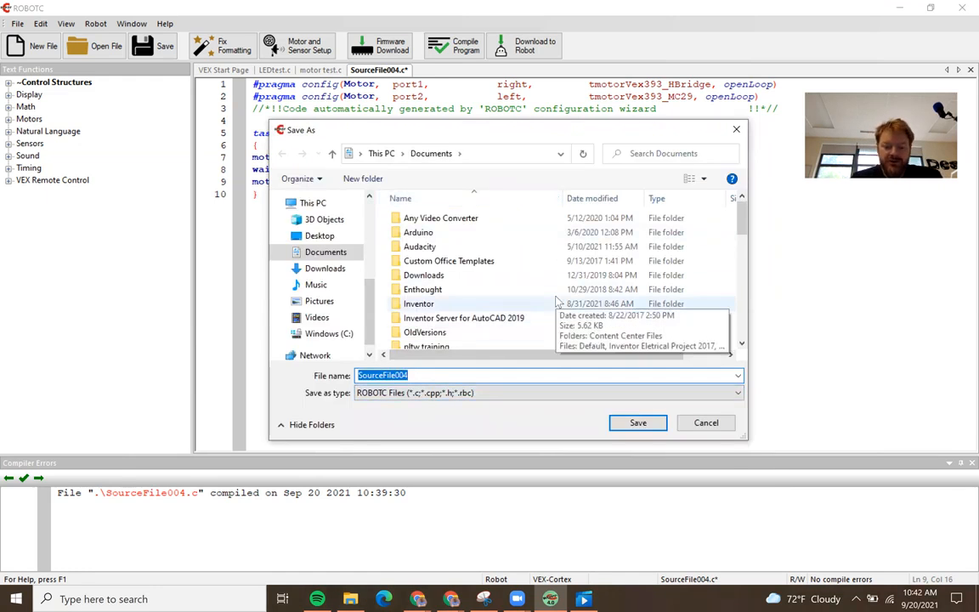
text(motortest)
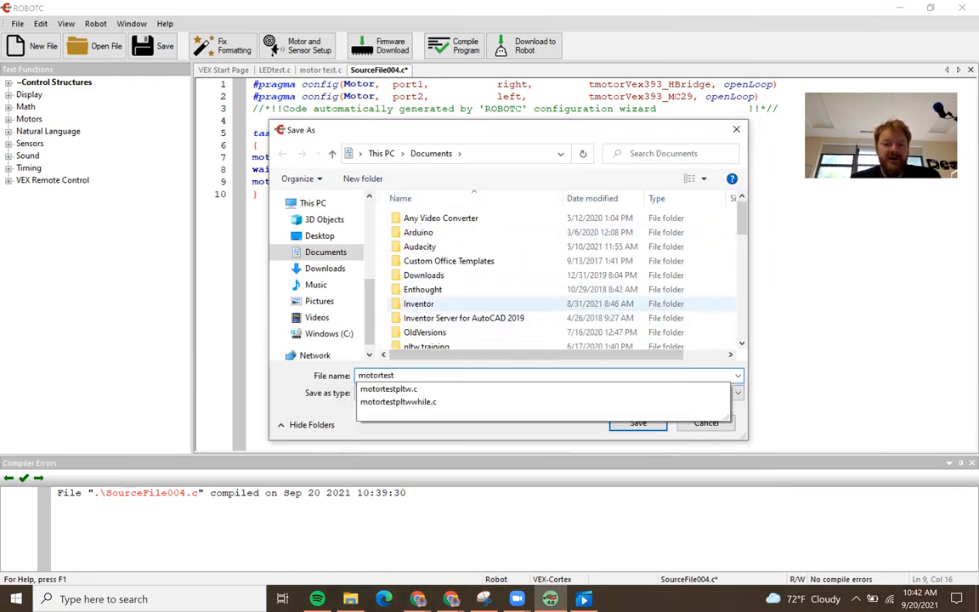
click(638, 421)
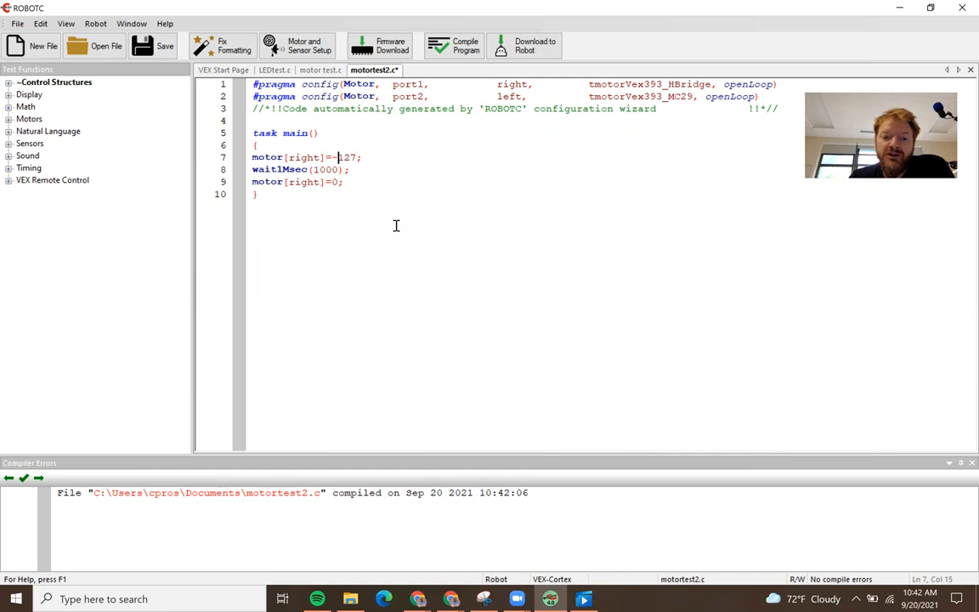
Step: Remove the stray character so the right motor speed line reads 127
key(Backspace)
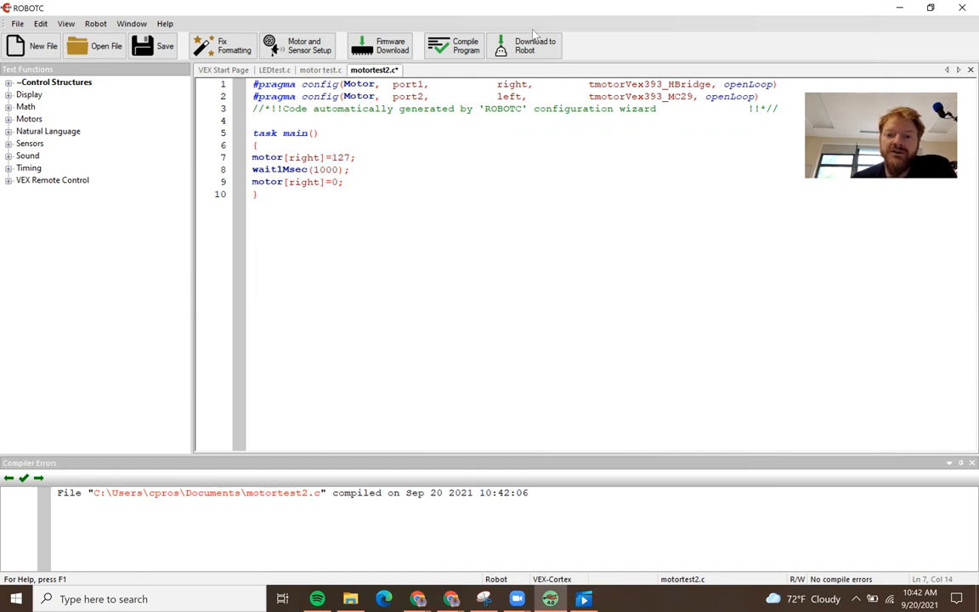